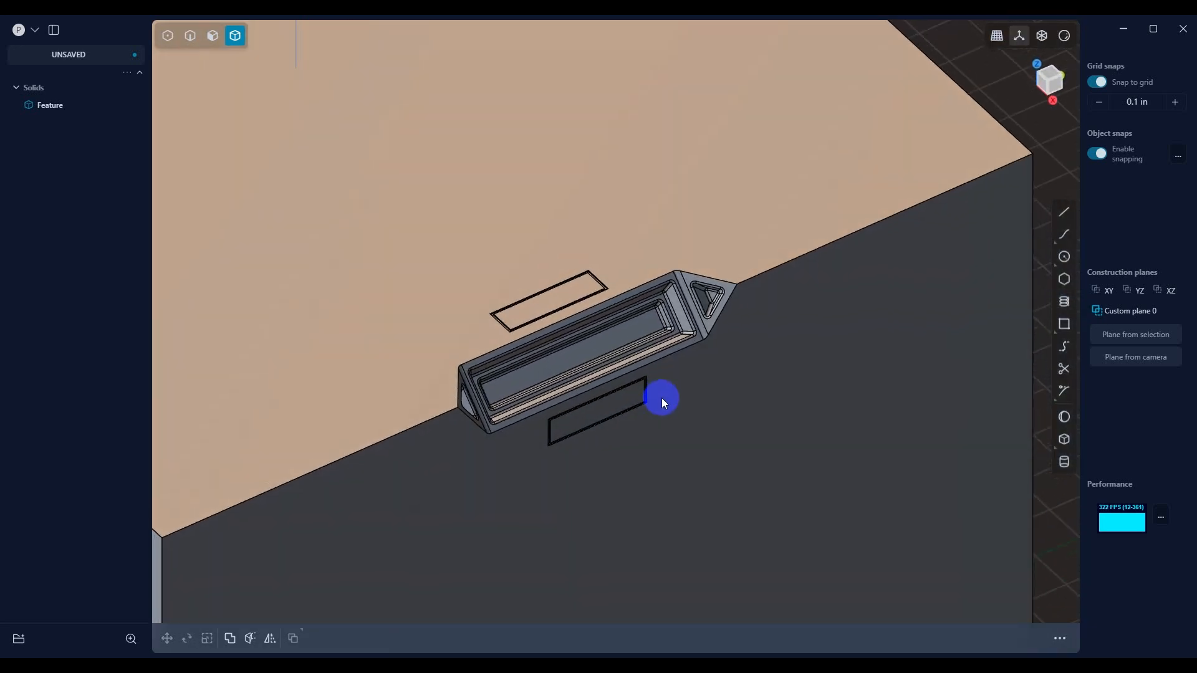
mouse_move(732, 365)
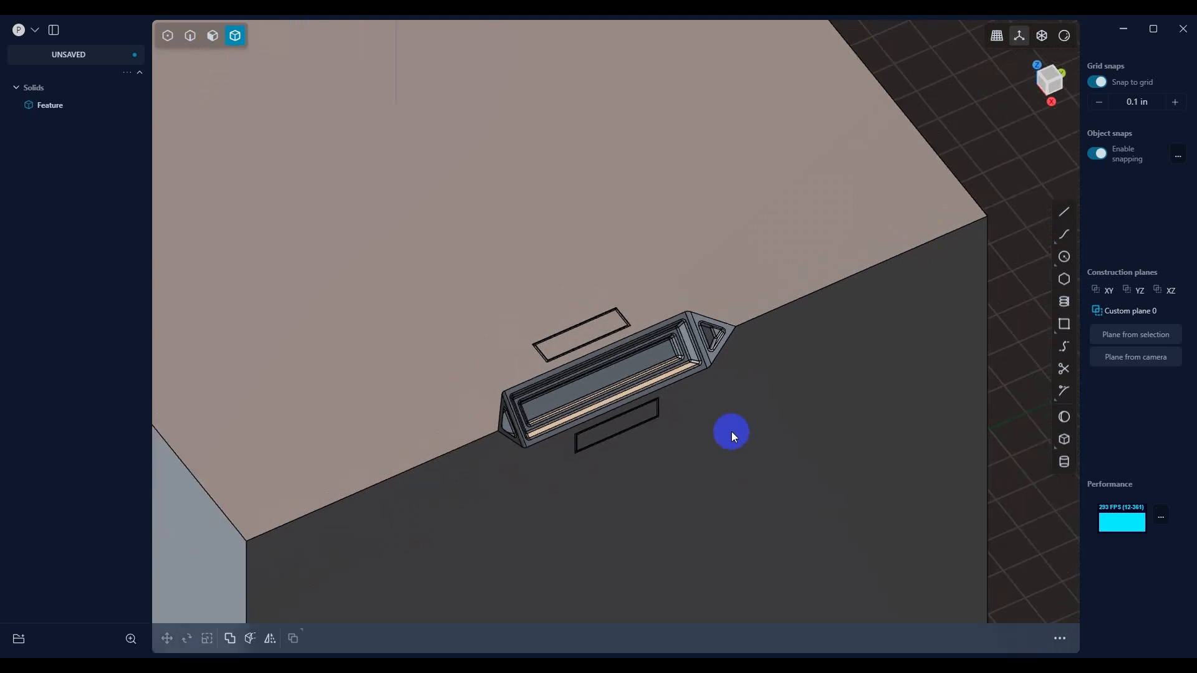
Make the cube's top face the construction plane and draw a rectangle enclosing the feature
drag(731, 433, 539, 242)
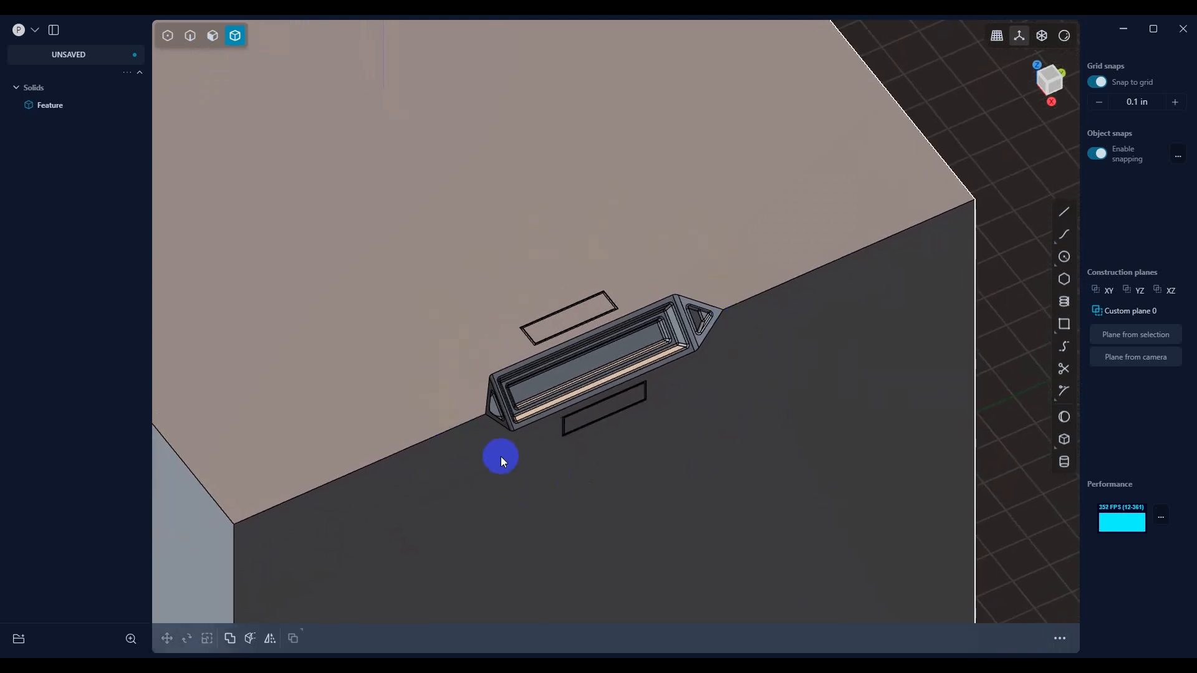
mouse_move(695, 488)
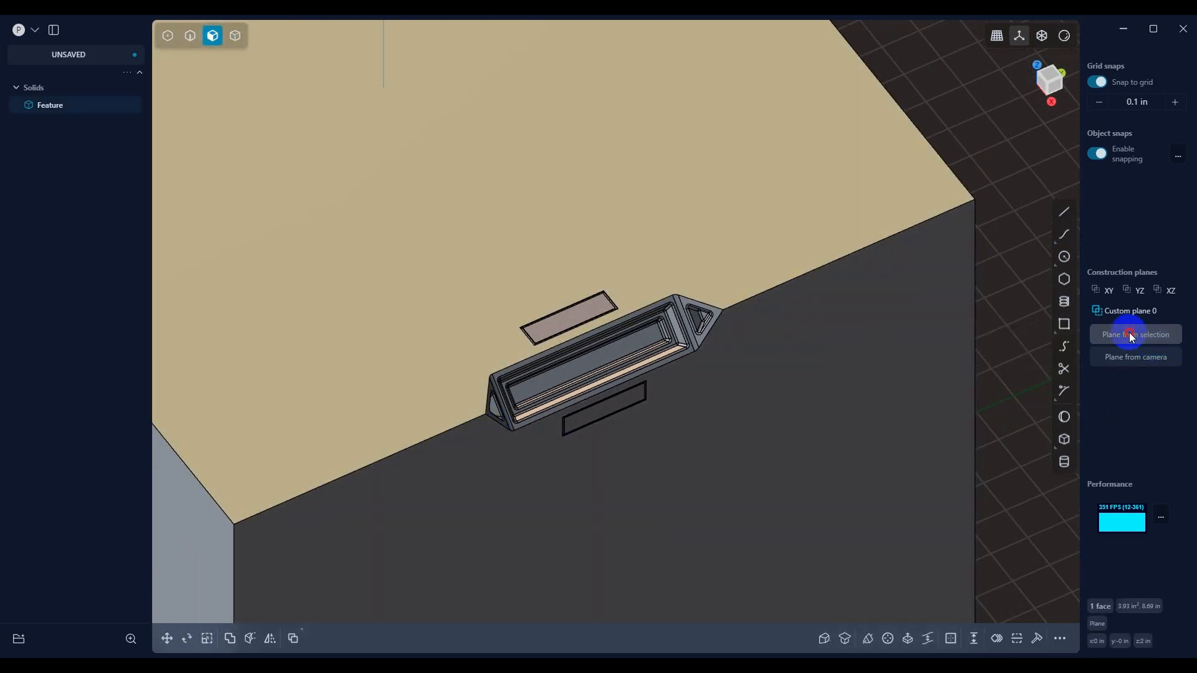
click(1134, 335)
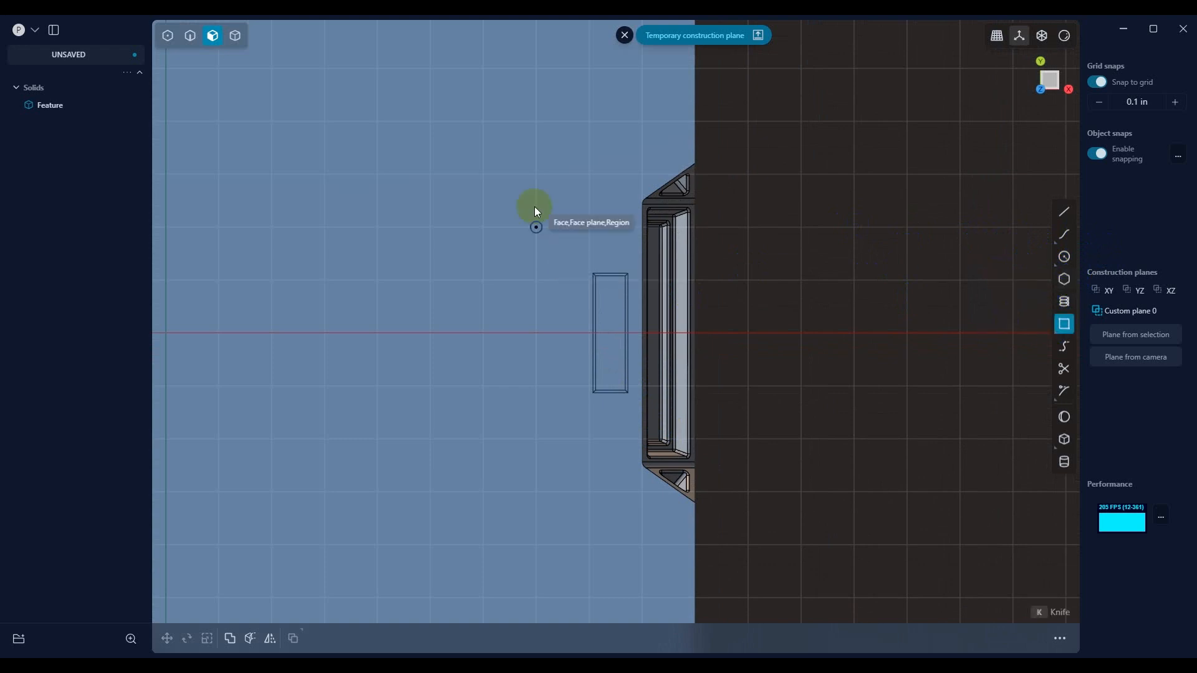
drag(536, 227, 691, 549)
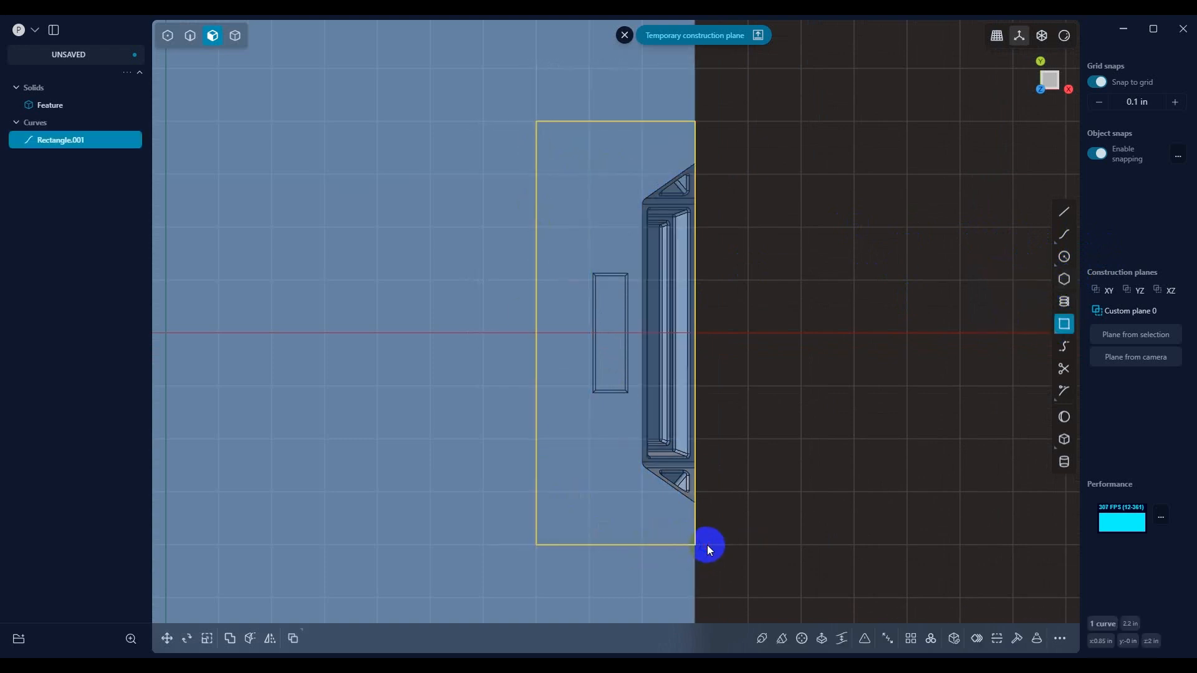
drag(706, 549, 648, 458)
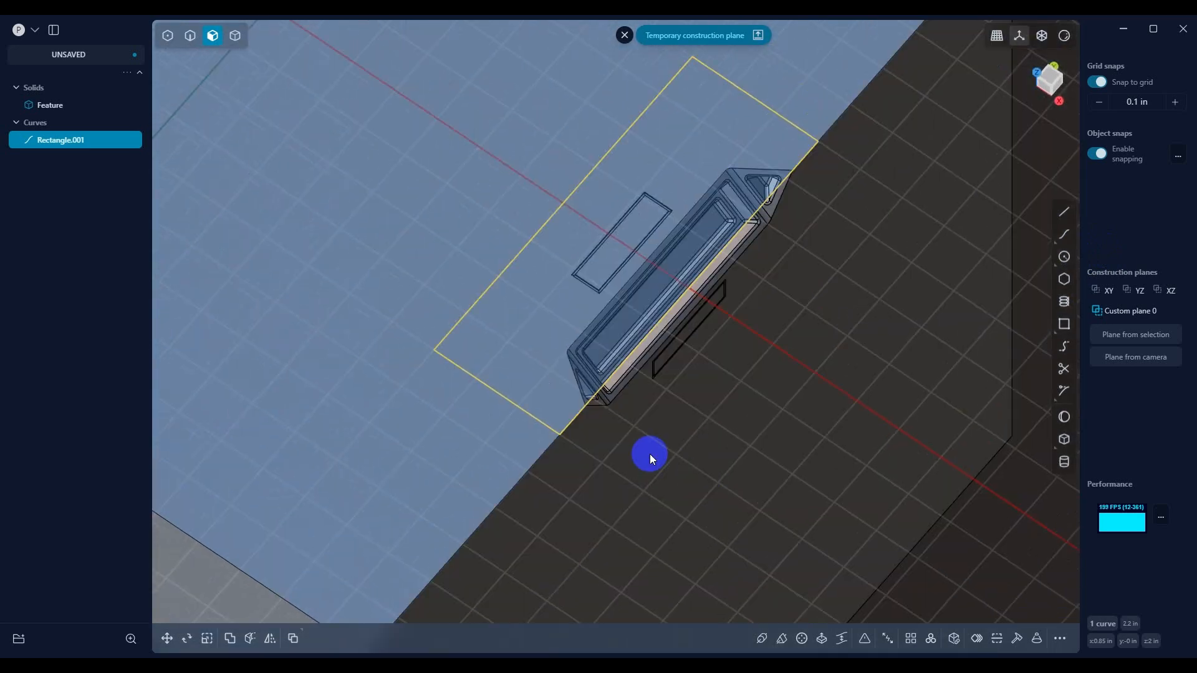
drag(648, 457, 791, 127)
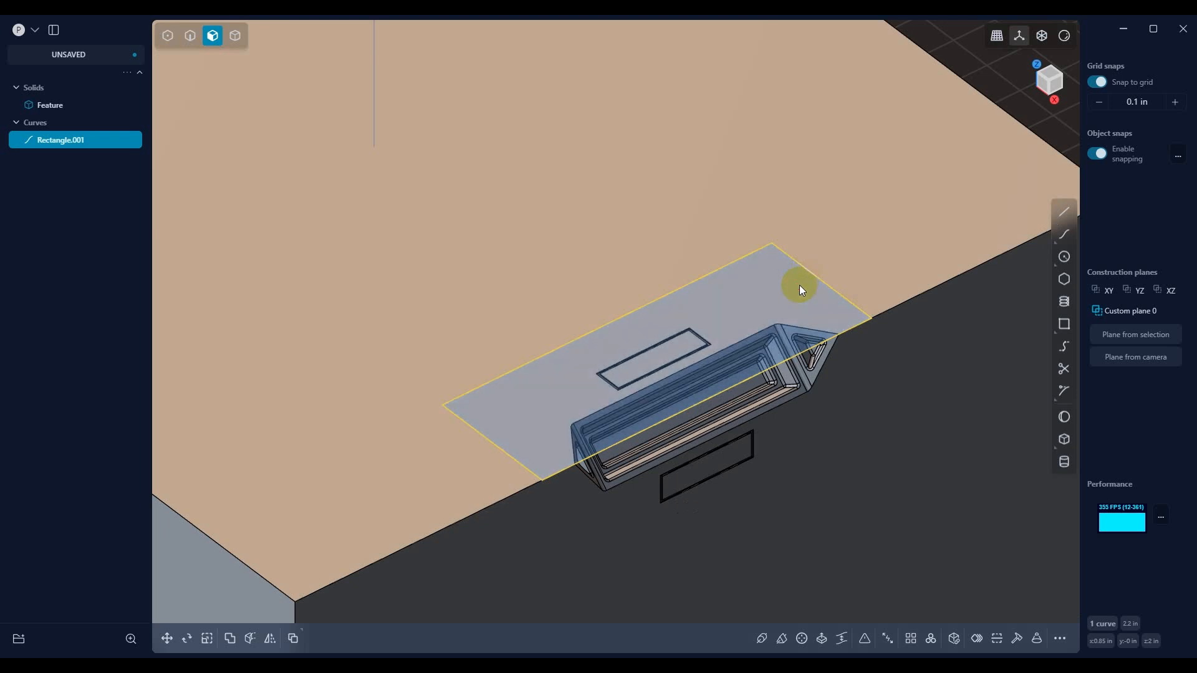
Extrude the rectangle 0.3 in downward past the cube edge into a box solid
click(994, 638)
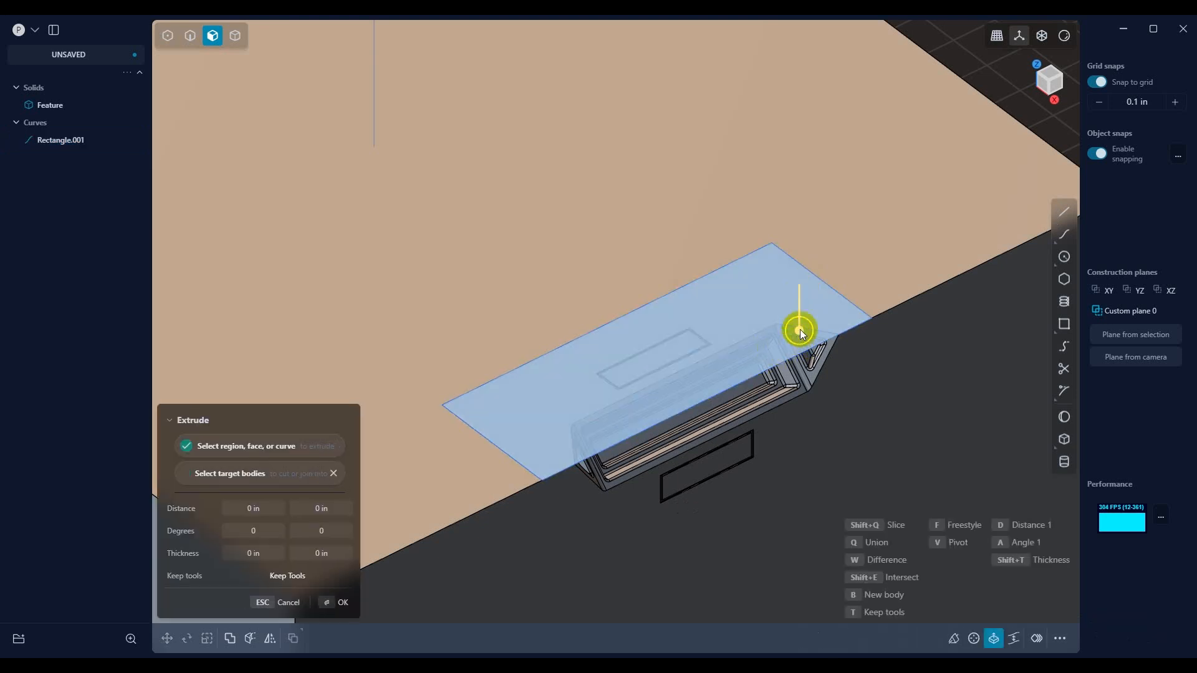
drag(799, 329, 800, 457)
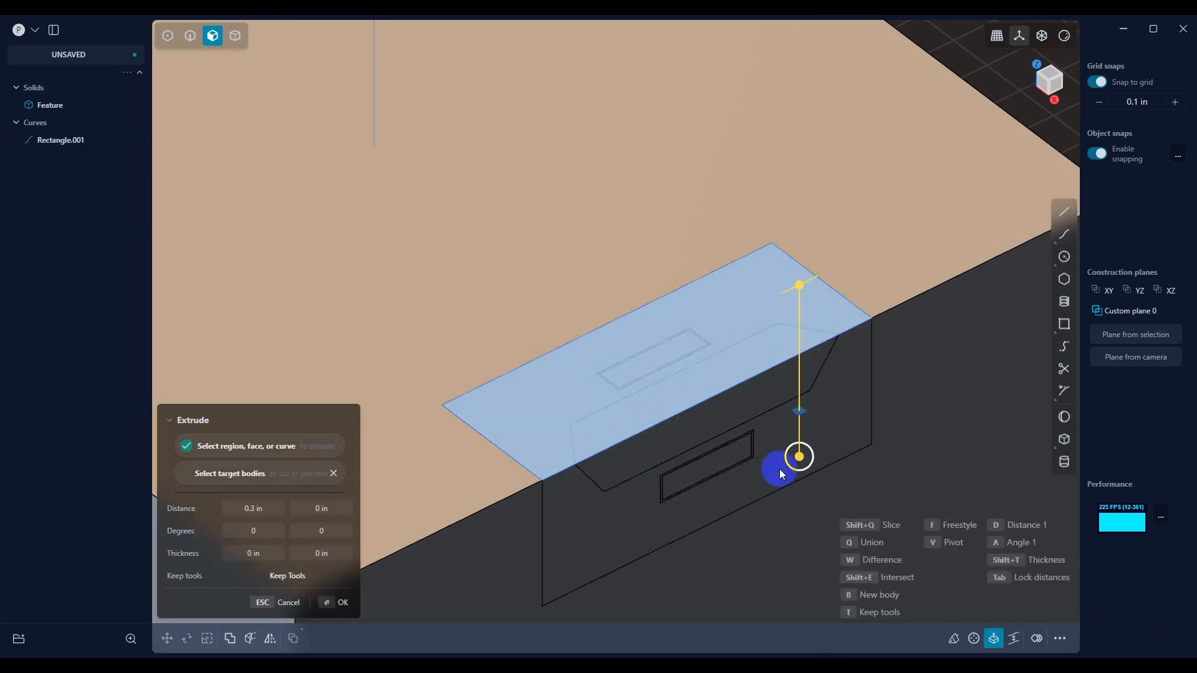
click(343, 603)
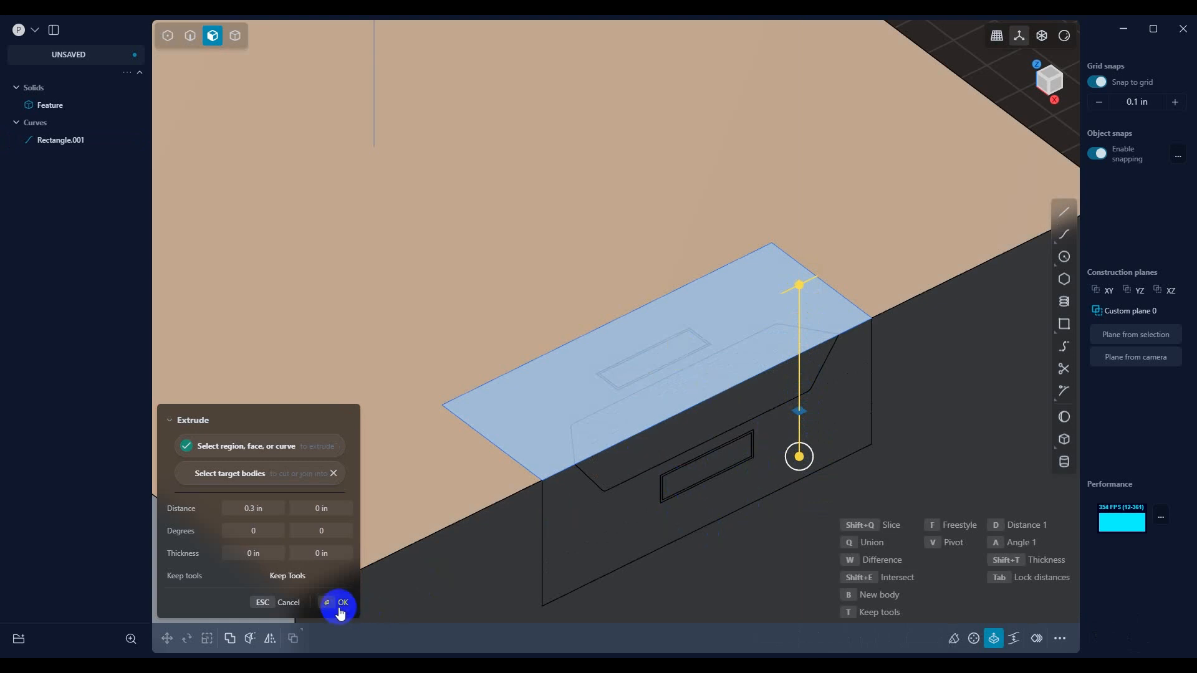
click(342, 602)
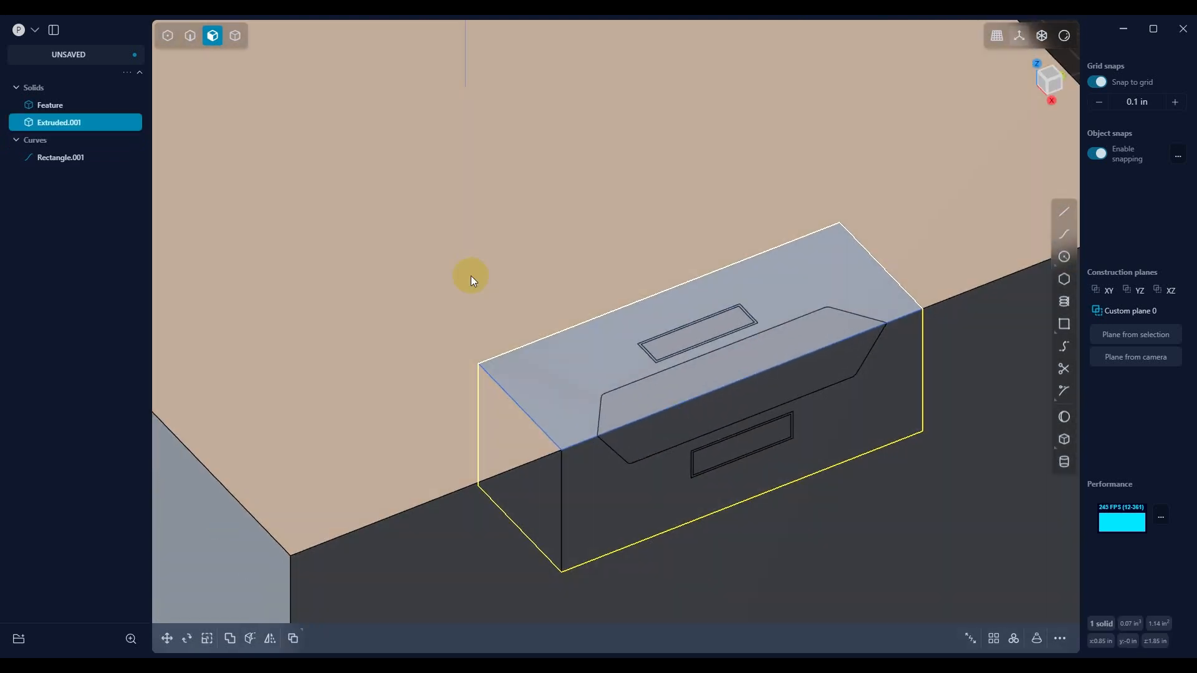
Rename the new Extruded.001 solid to 'Cutter' in the outliner
double_click(59, 122)
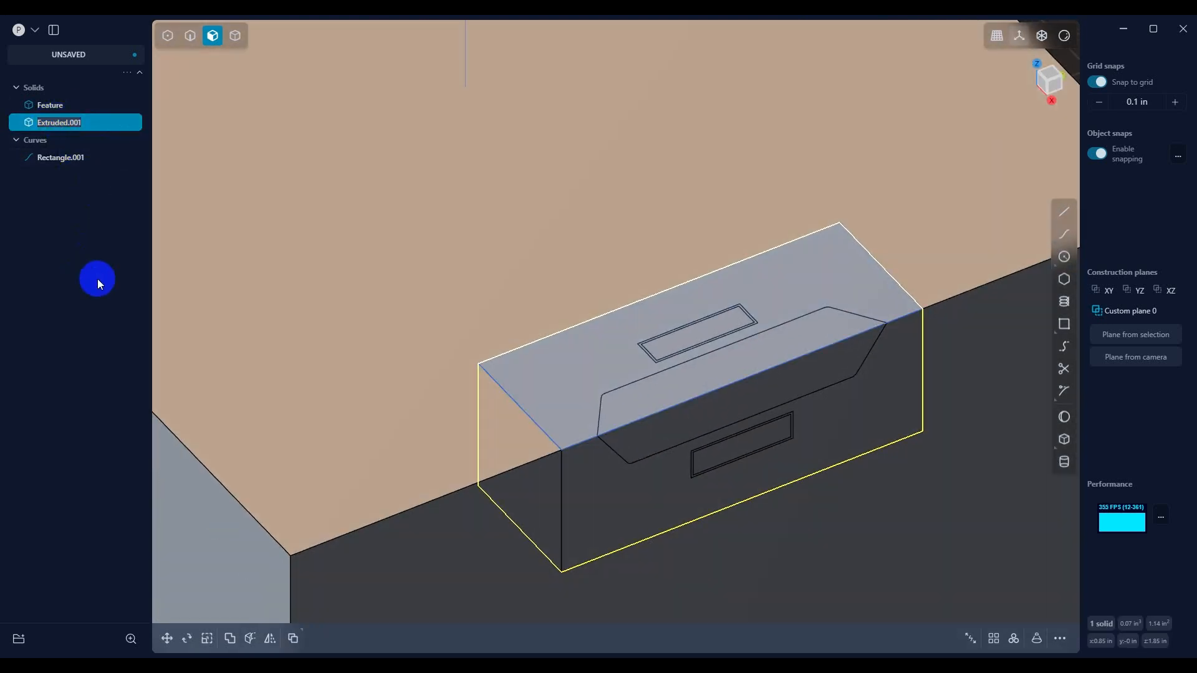
double_click(59, 123)
text(Cutter)
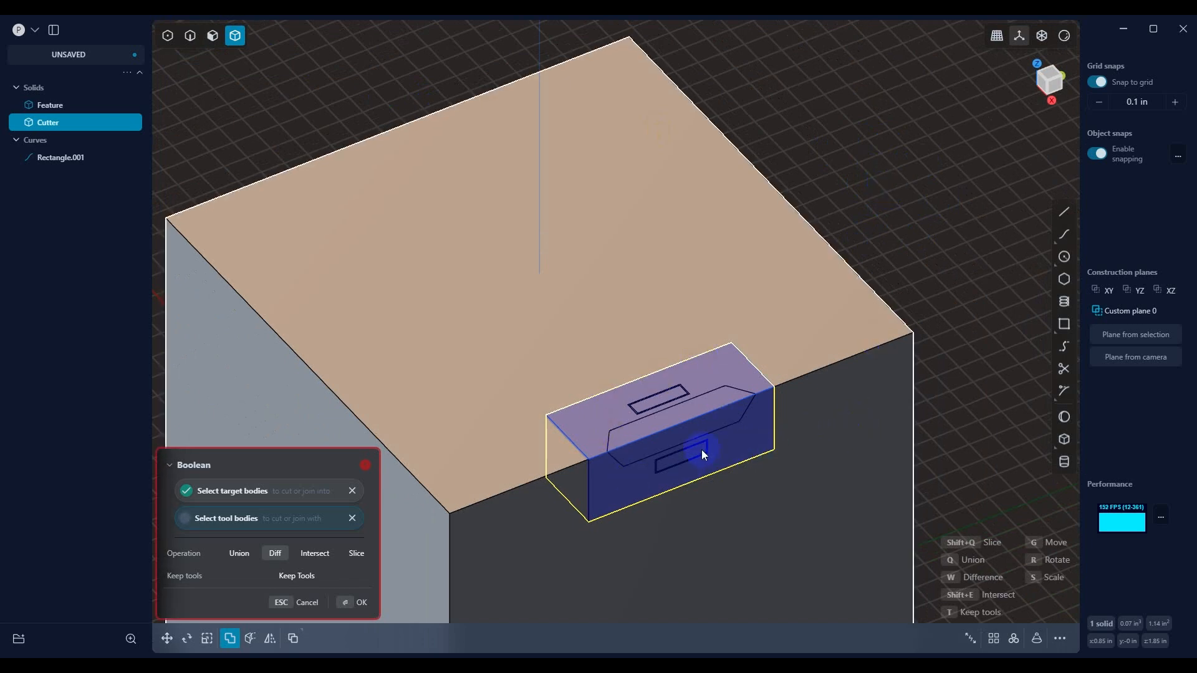
mouse_move(848, 391)
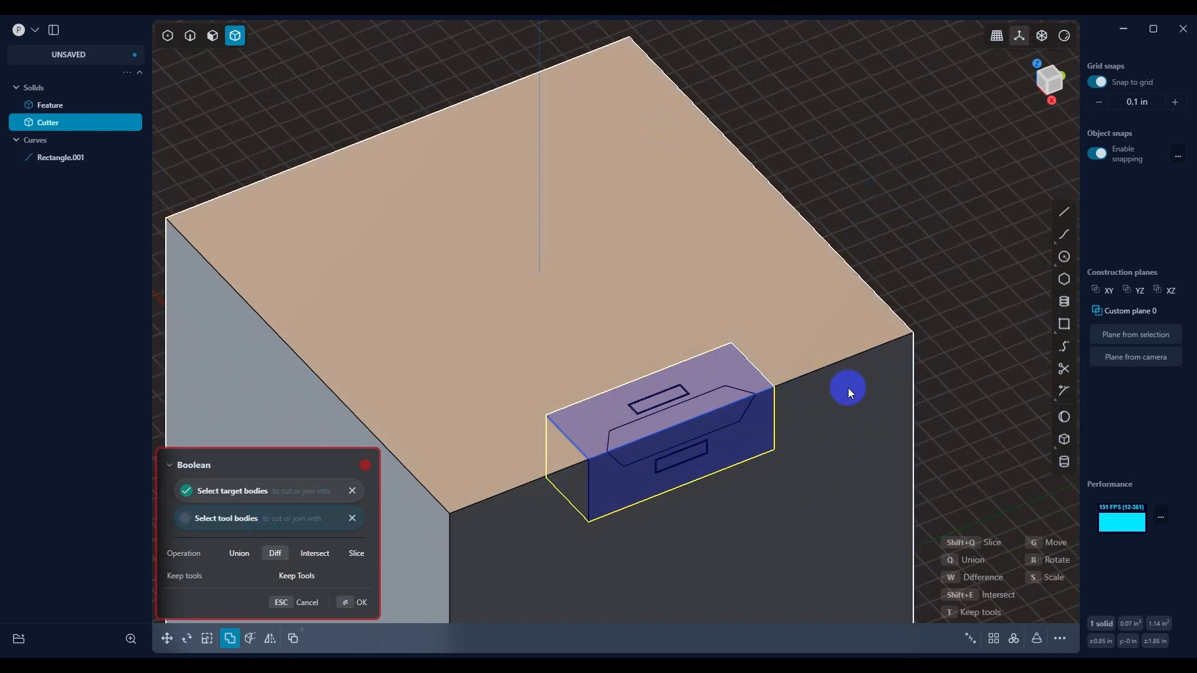
mouse_move(896, 374)
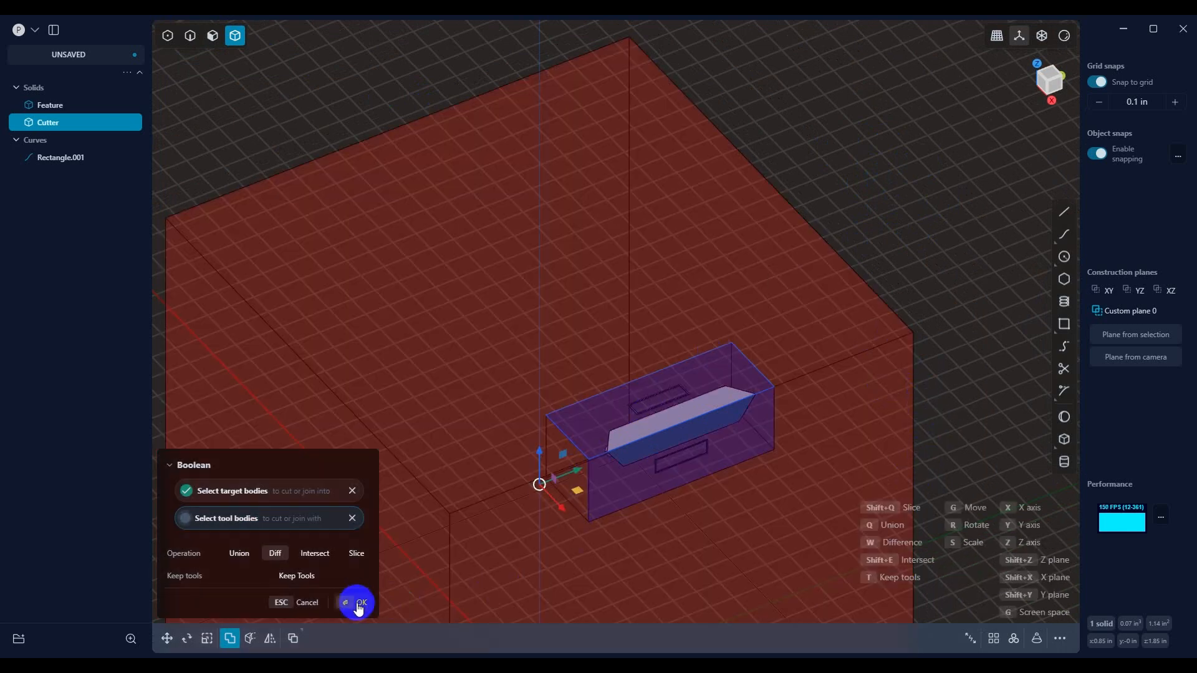
Confirm the Boolean difference with Cutter as tool, producing Solid 22
click(358, 602)
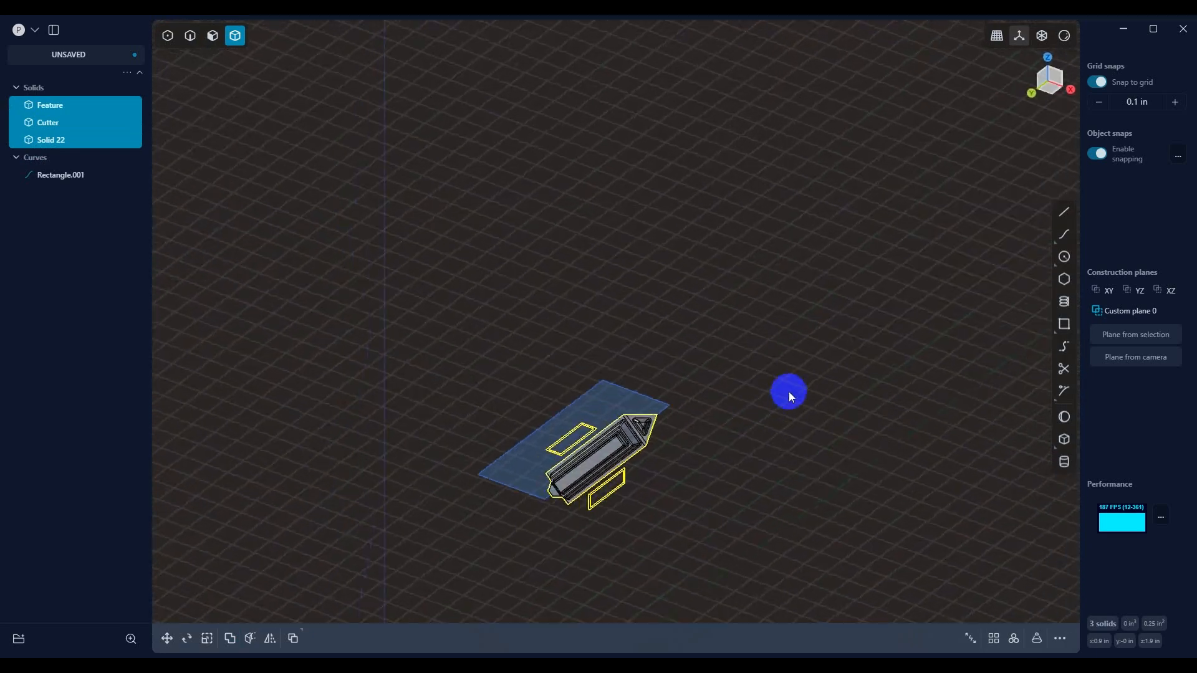
Redo the Boolean difference between the cube and Cutter, producing Solid 24
drag(788, 395, 616, 479)
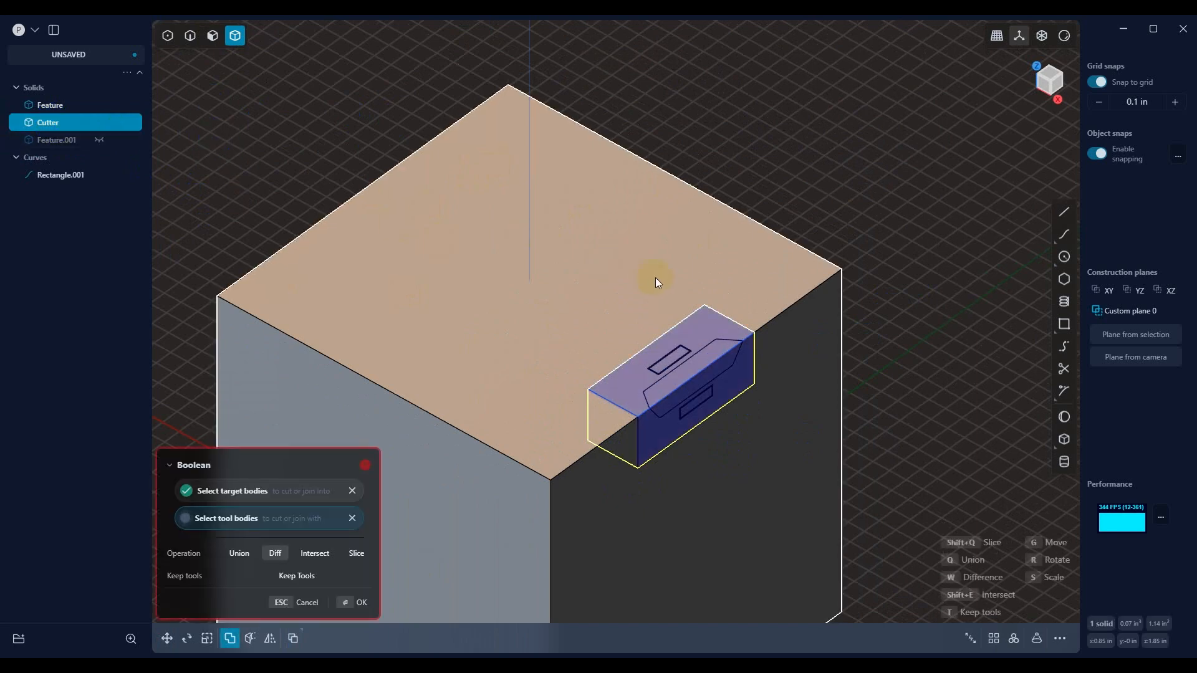
click(356, 607)
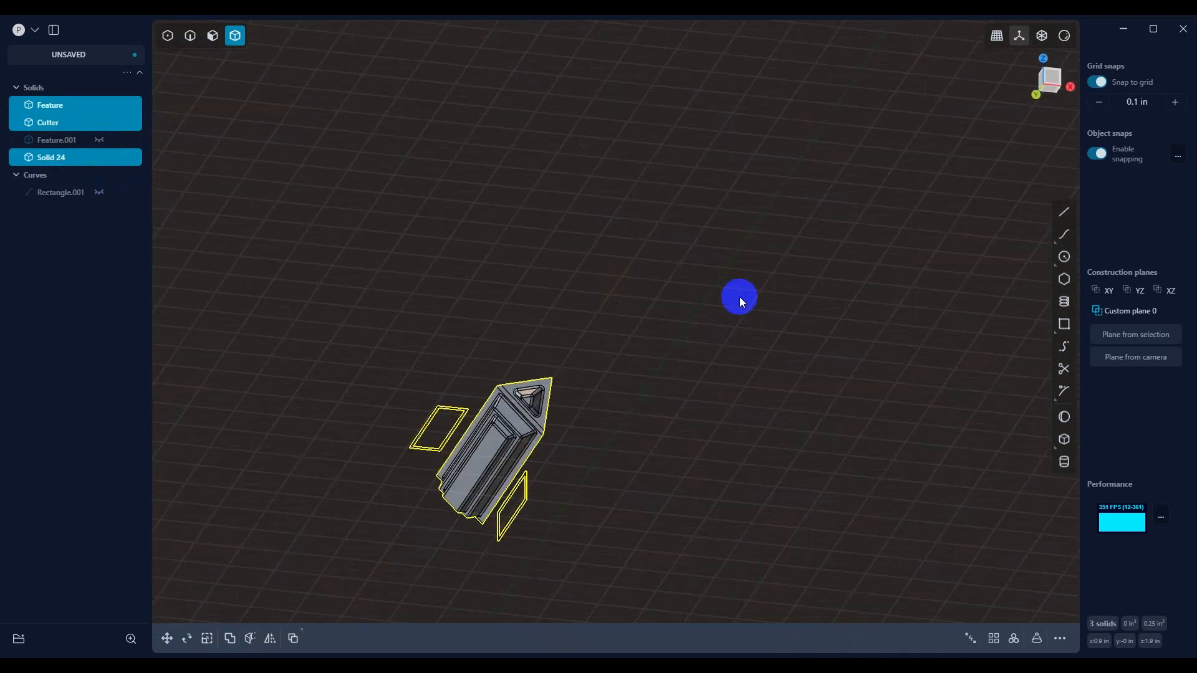
Move Group 1 (Solid 24, Cutter, Feature) 2.3 in along X
drag(740, 297, 647, 335)
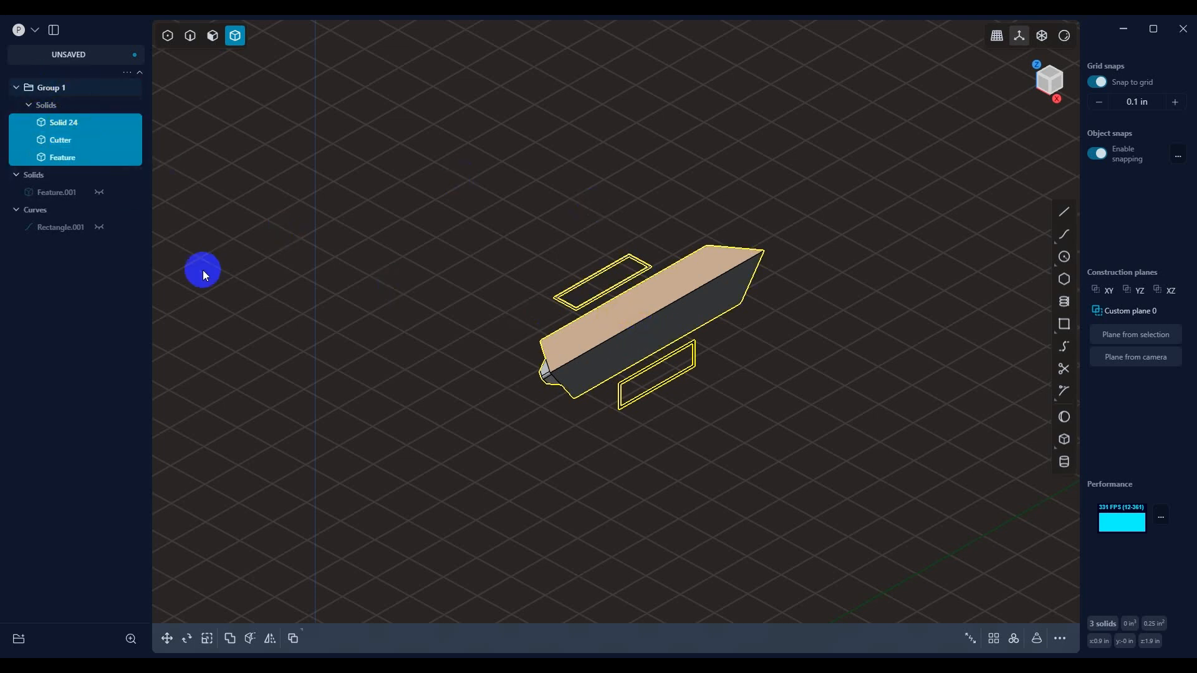
mouse_move(442, 334)
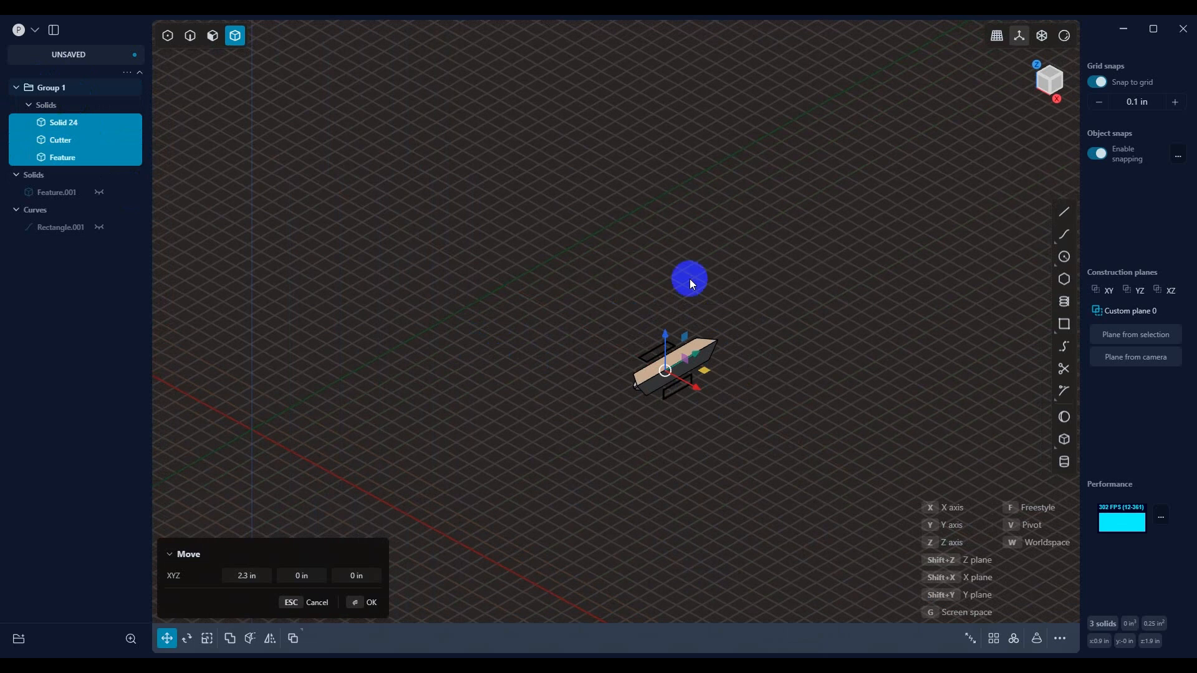
mouse_move(580, 403)
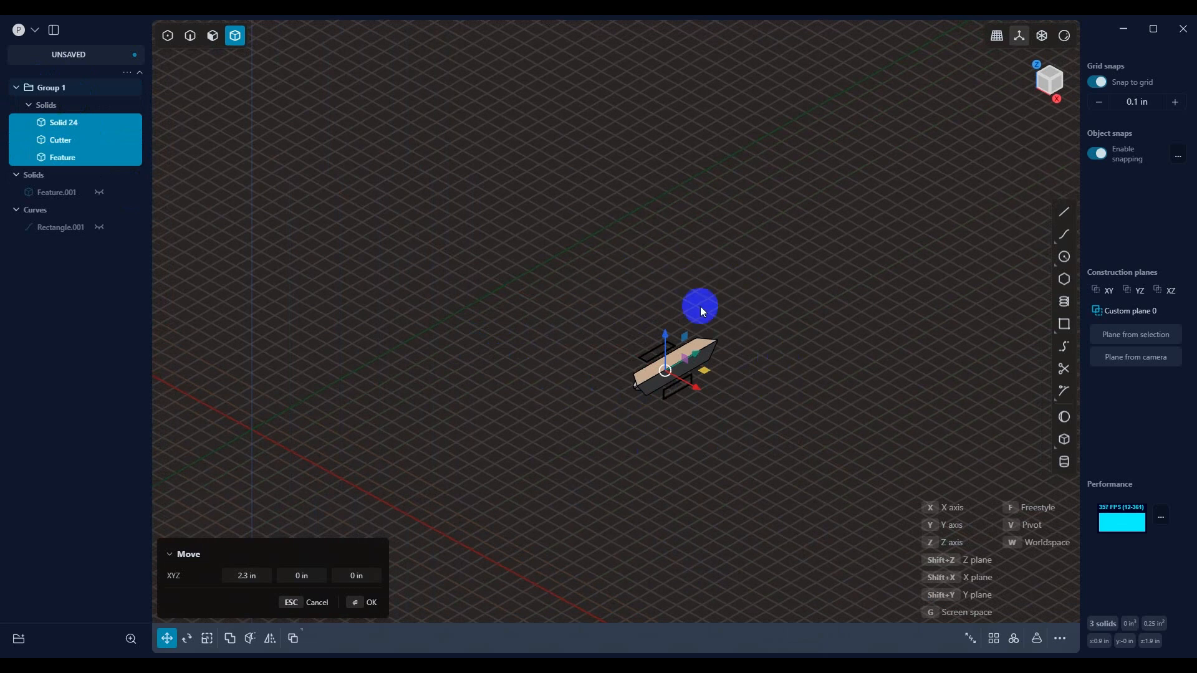
drag(700, 305, 630, 400)
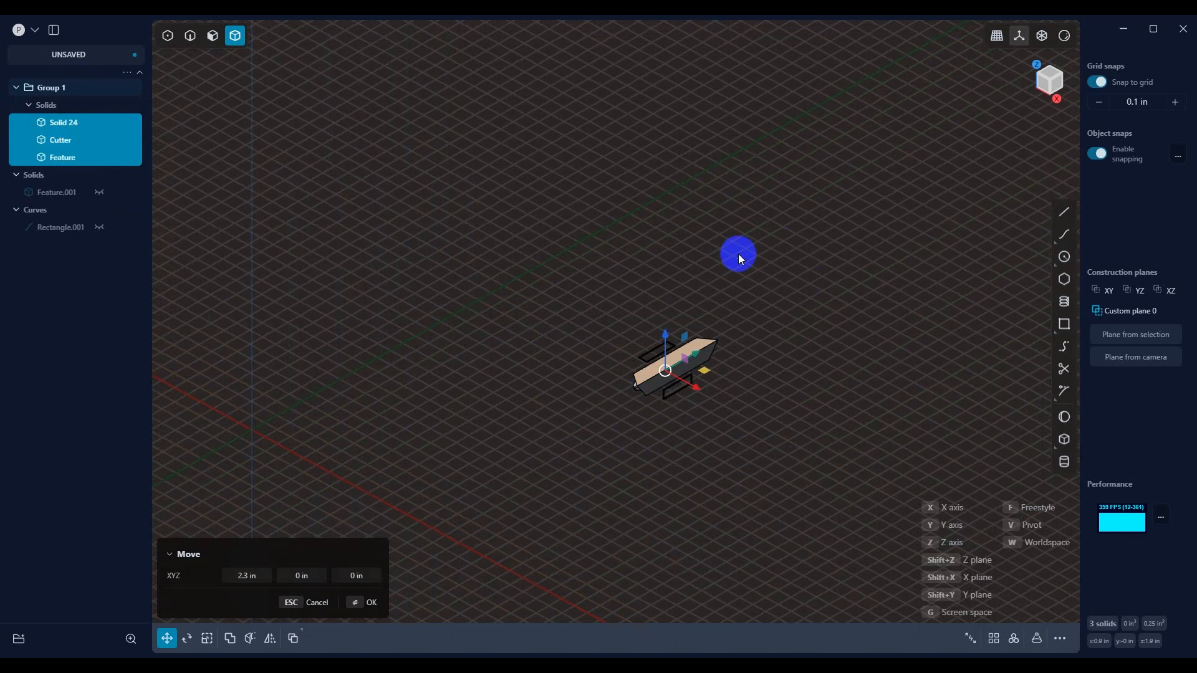
mouse_move(557, 345)
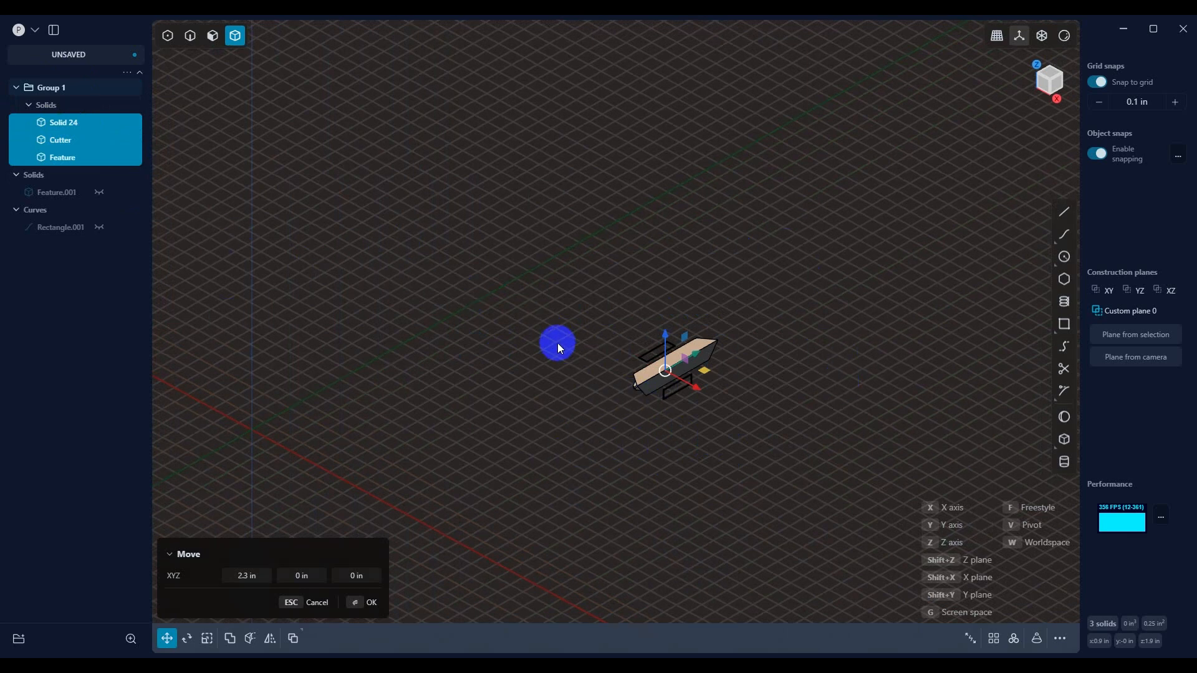
click(372, 604)
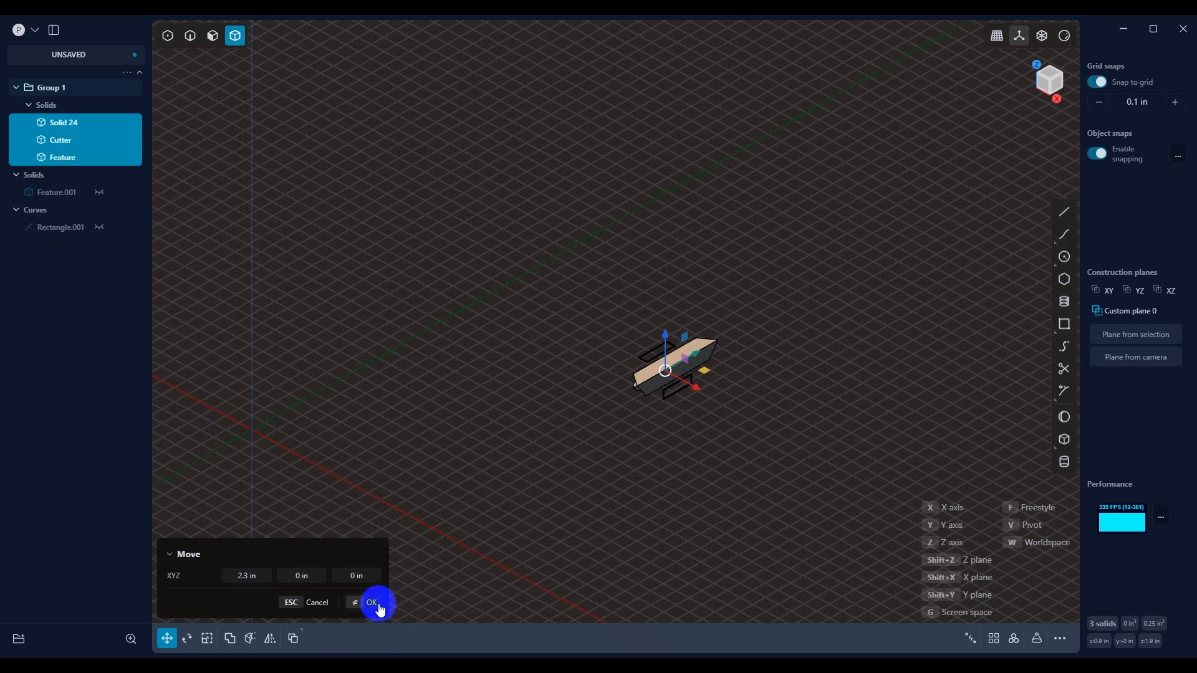
Unhide Feature.001 so the cut cube is visible beside the moved cutter group
click(372, 604)
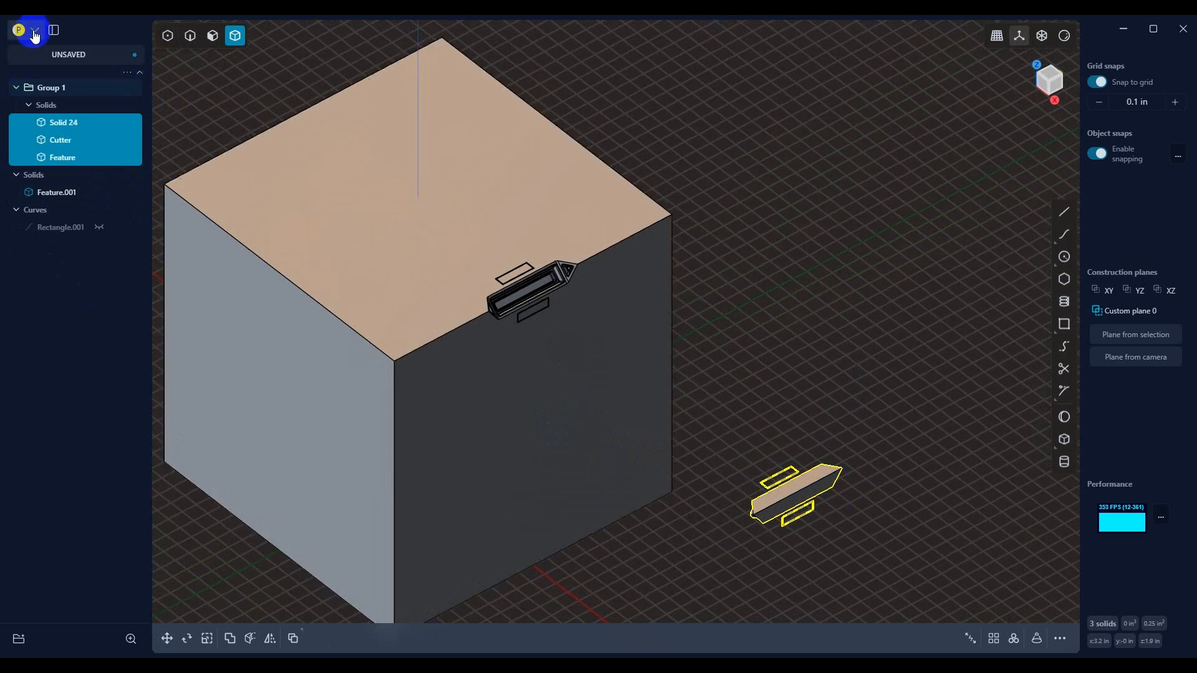
click(35, 30)
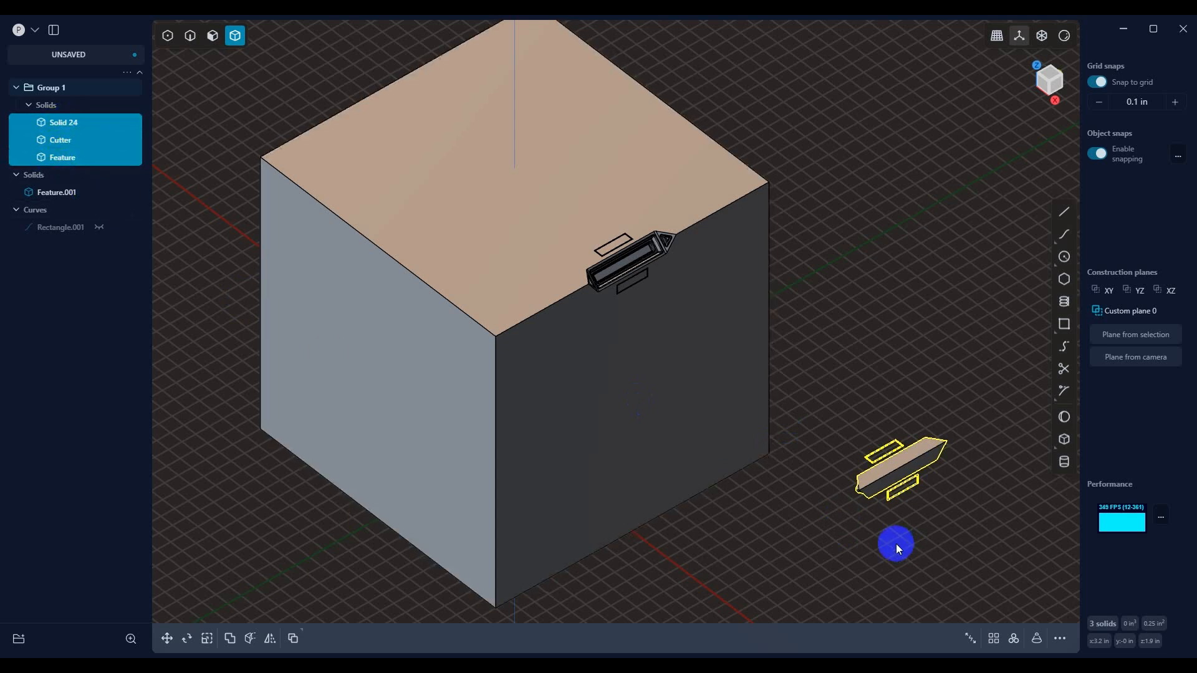
Place the cutter group on the cube's left top edge and subtract it with Difference (W)
click(897, 544)
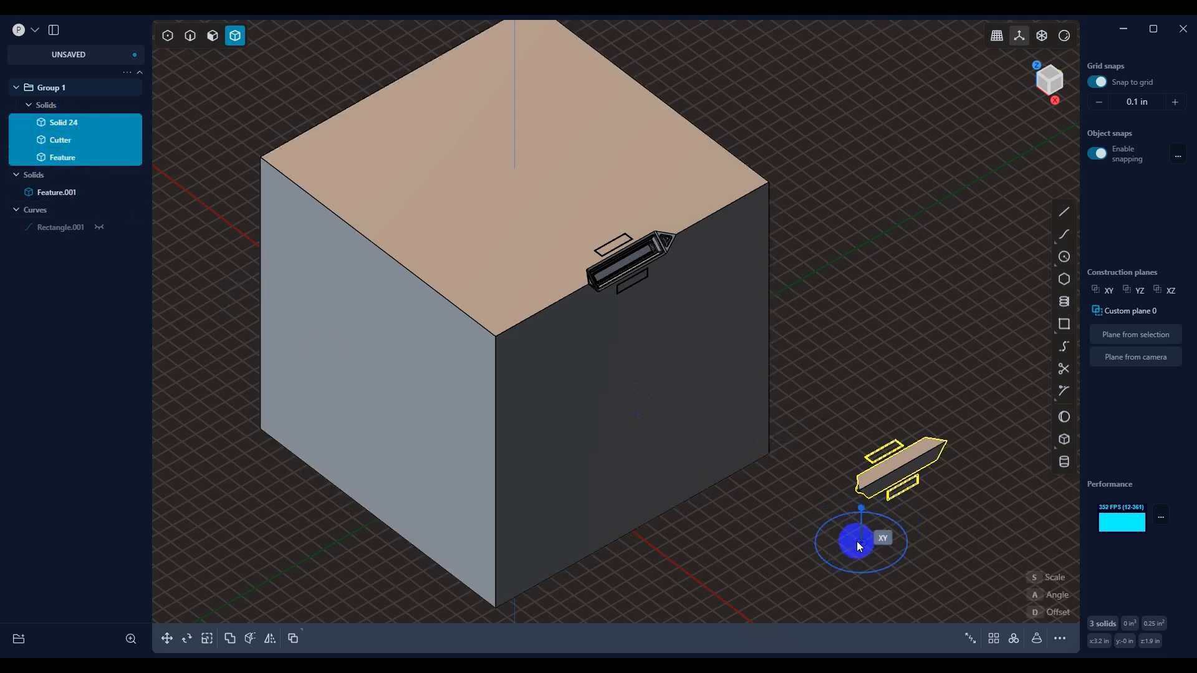
drag(861, 540, 906, 467)
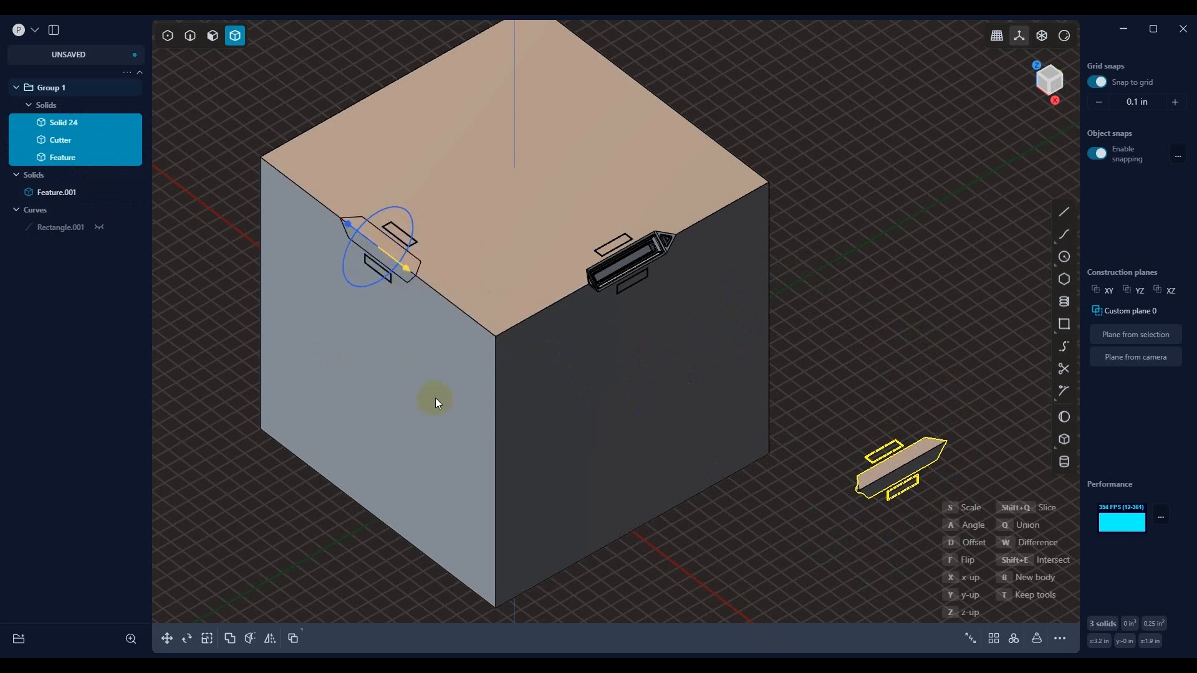
mouse_move(460, 407)
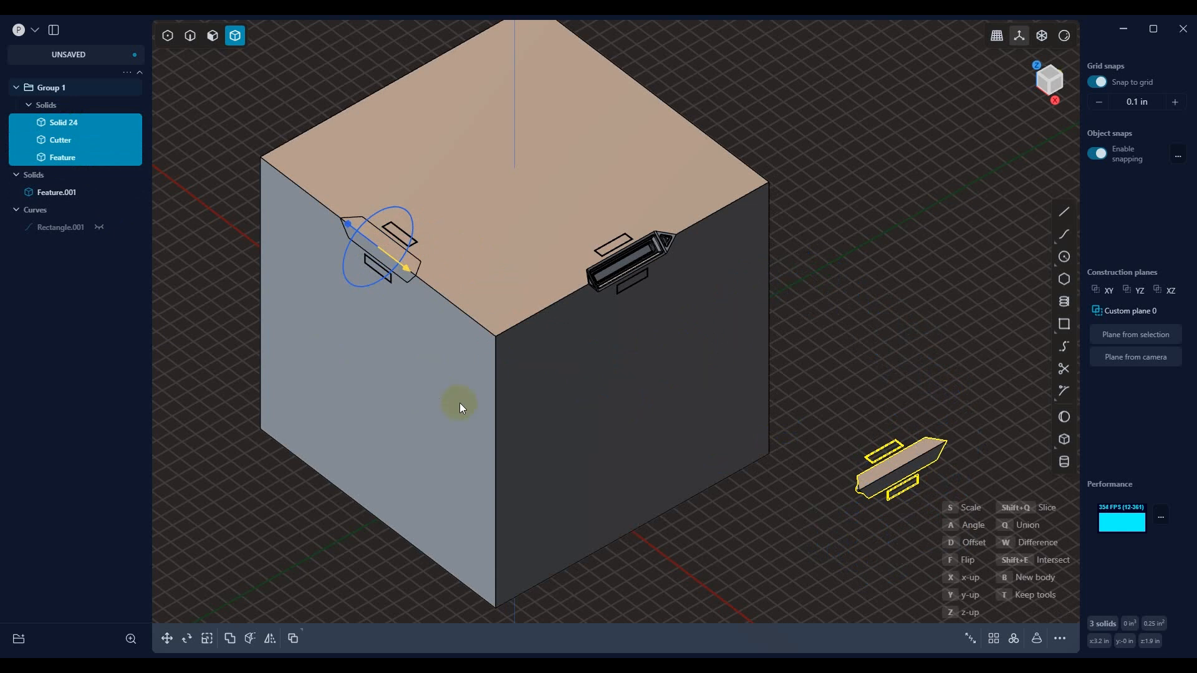
click(381, 249)
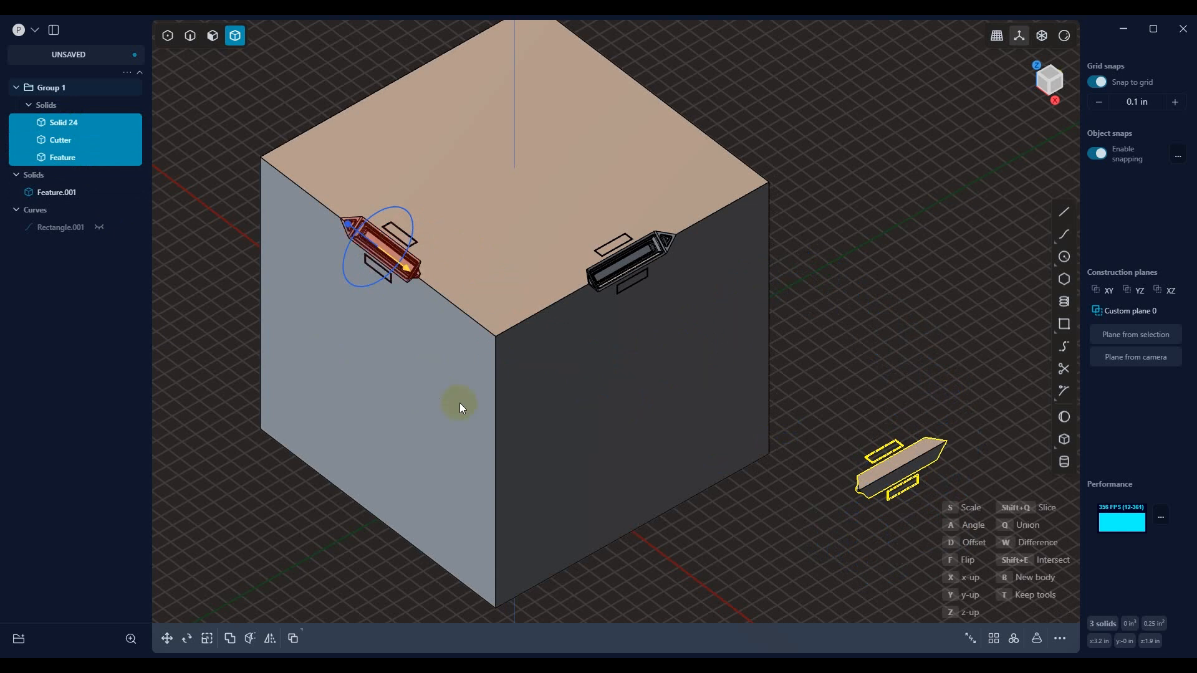
mouse_move(457, 425)
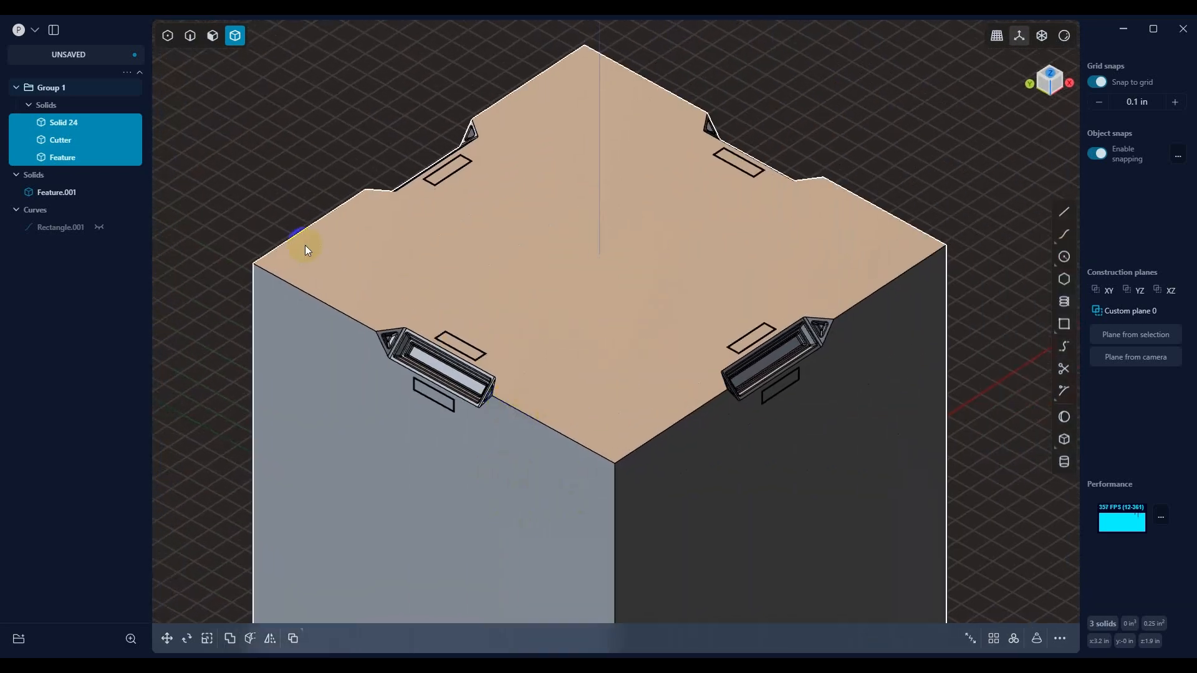
mouse_move(298, 366)
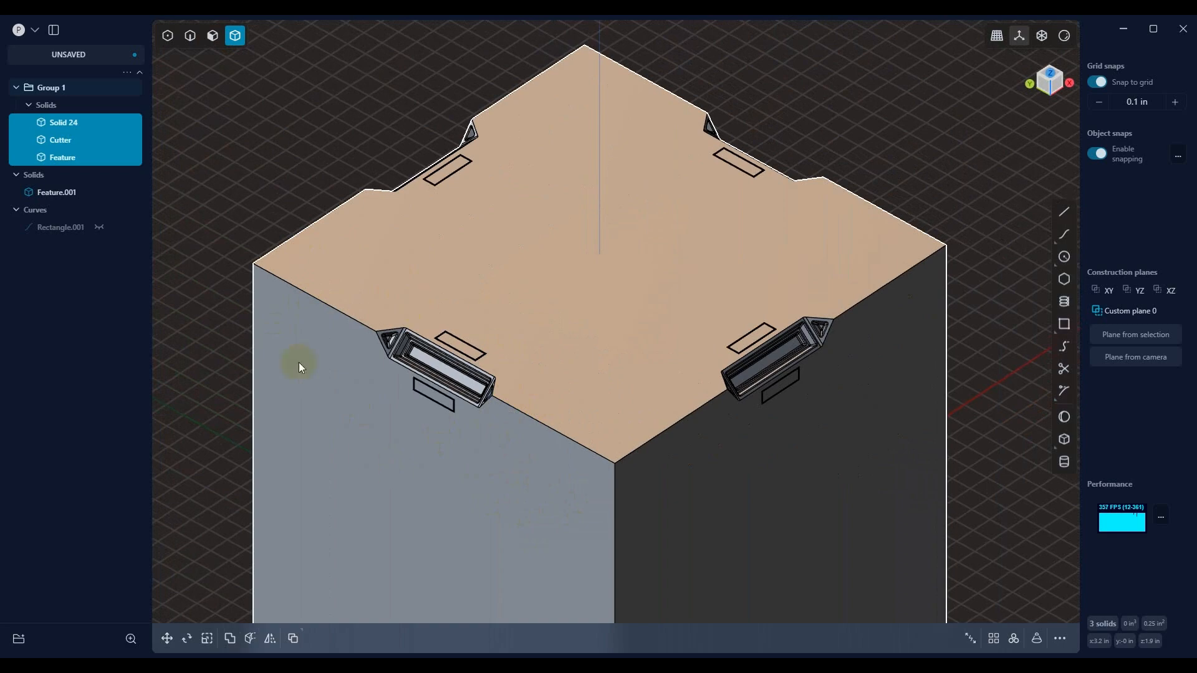
mouse_move(619, 479)
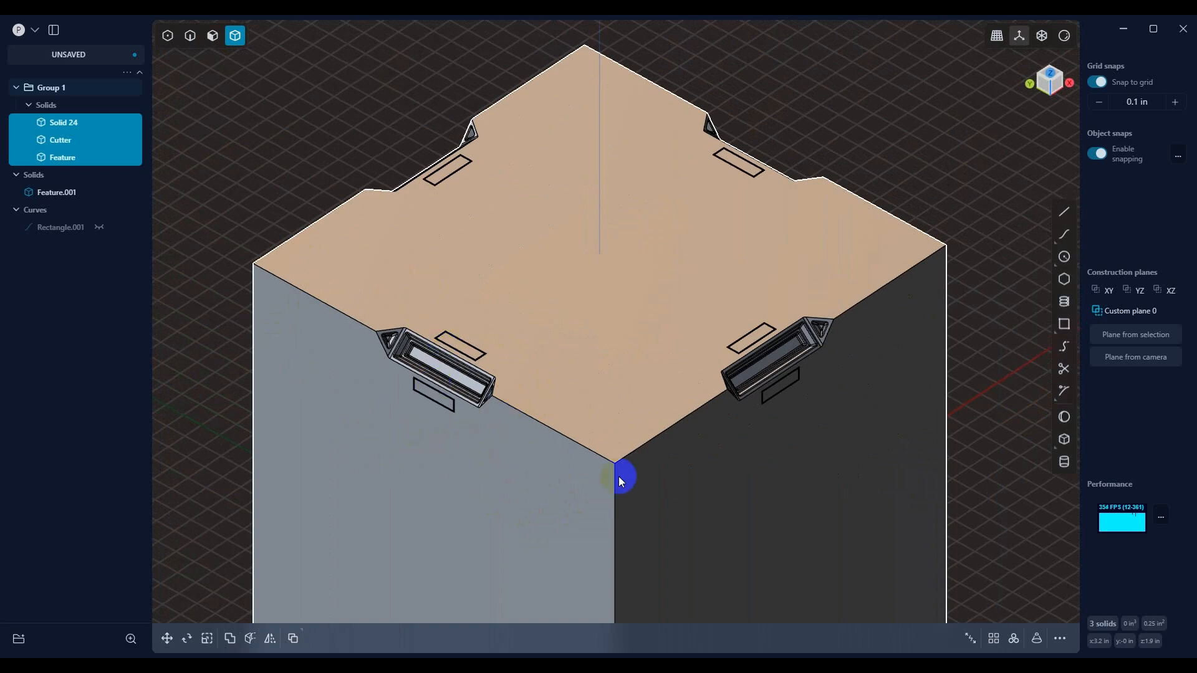
Orbit and zoom to inspect the feature cut into the cube's front edge
drag(619, 481, 802, 313)
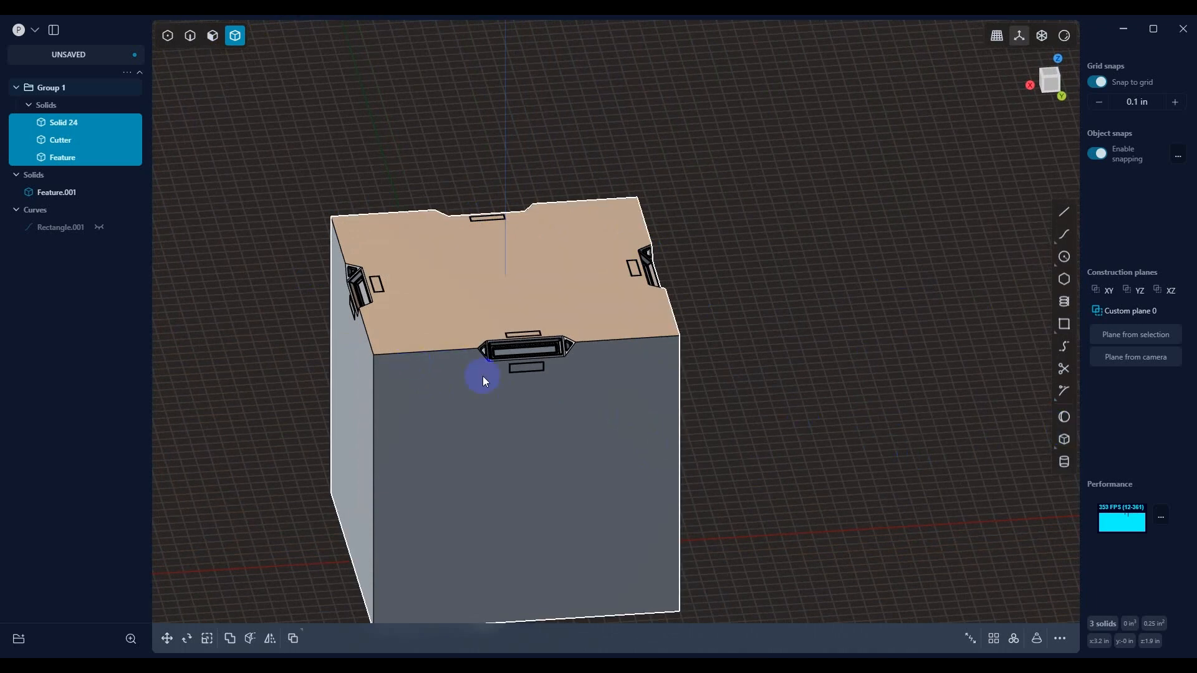
drag(483, 382, 510, 353)
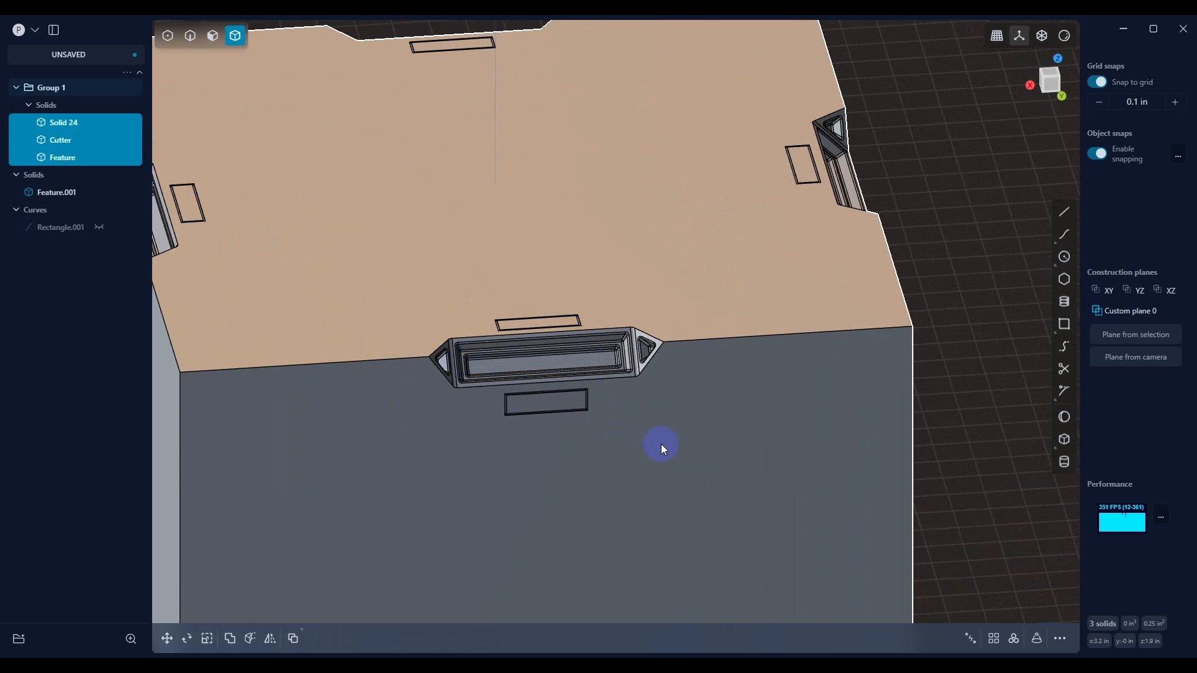
mouse_move(666, 451)
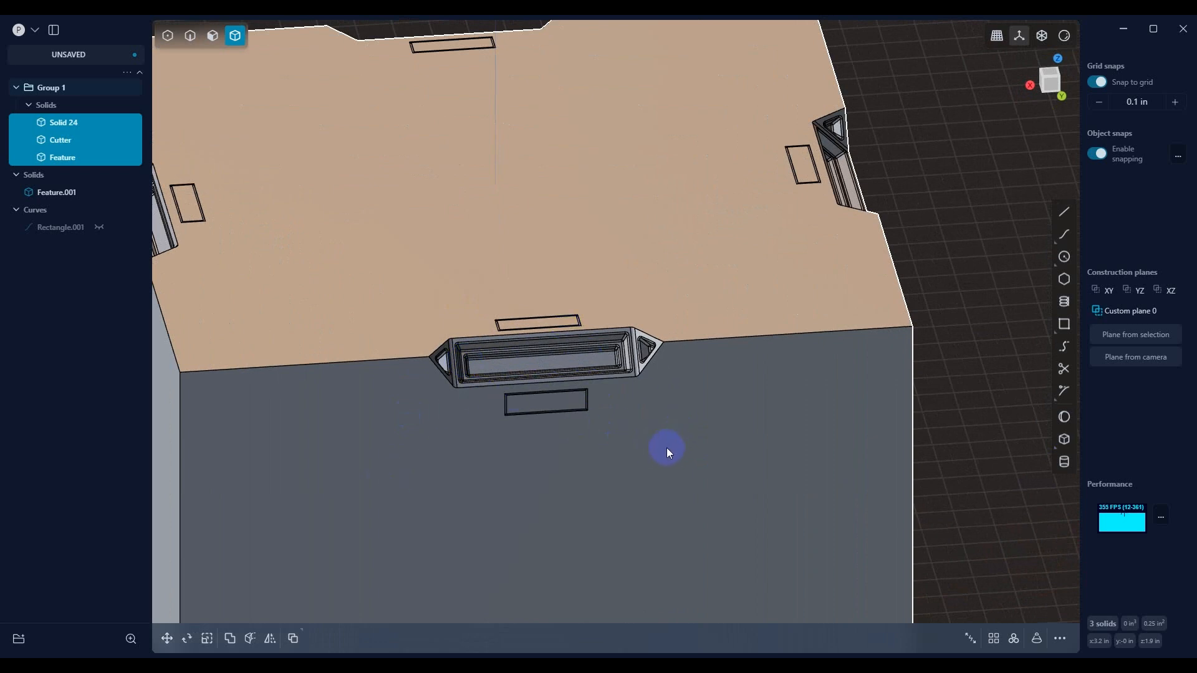
mouse_move(607, 253)
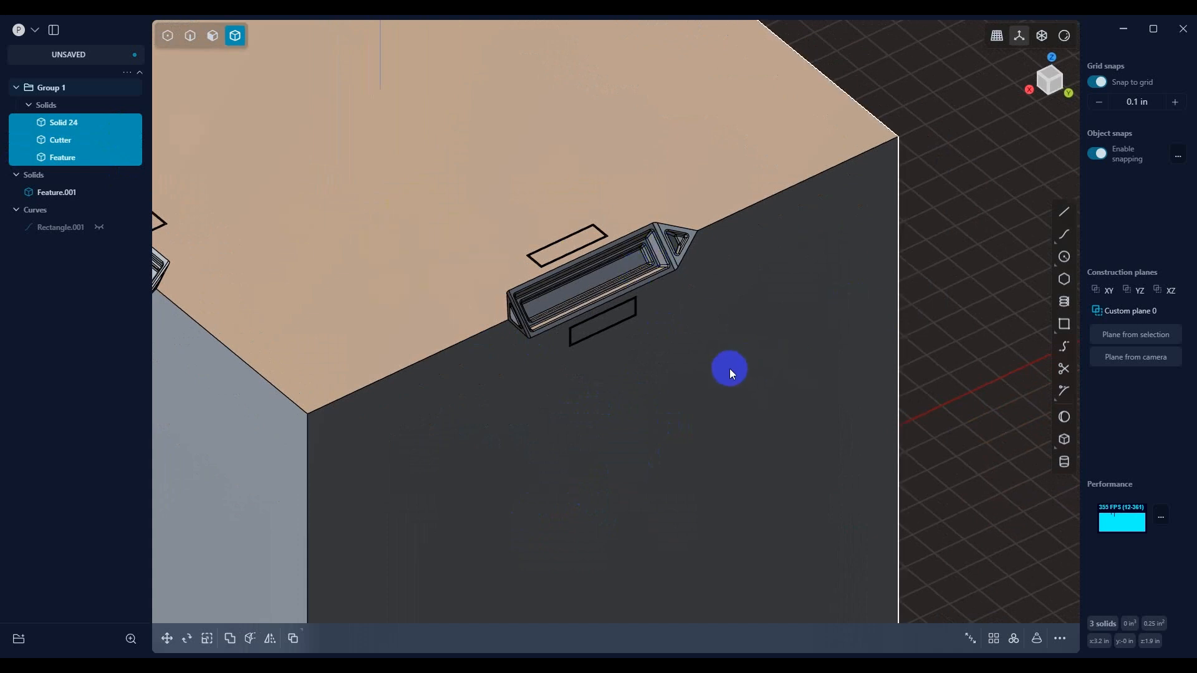
mouse_move(756, 424)
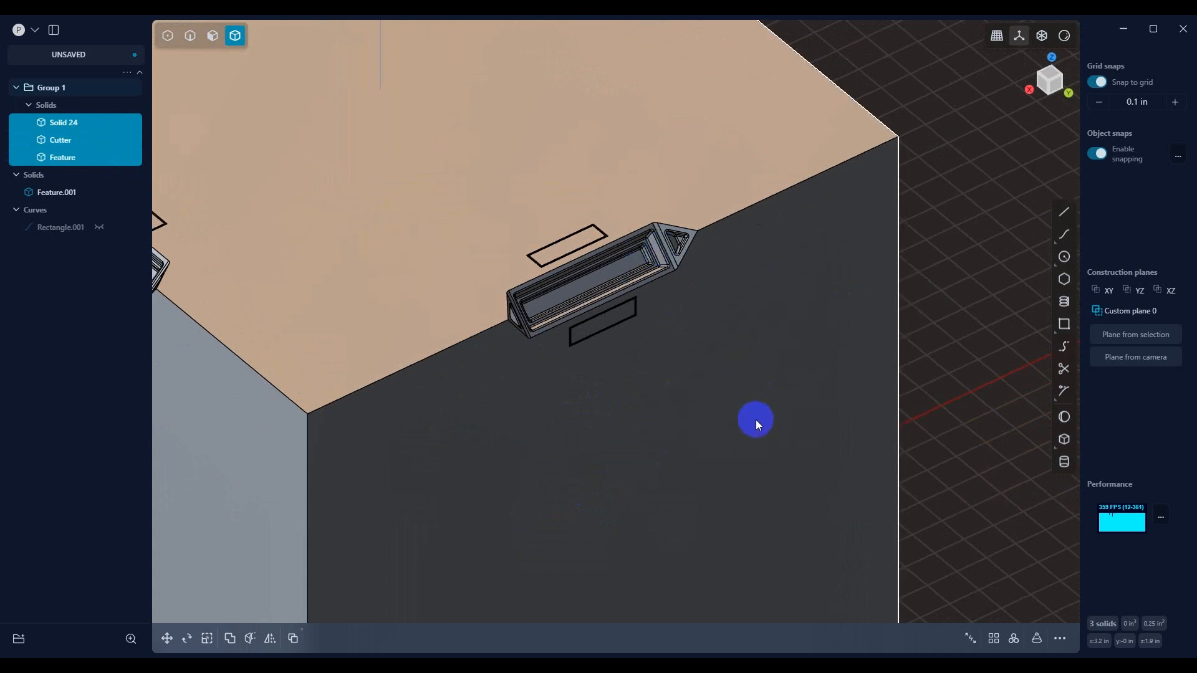